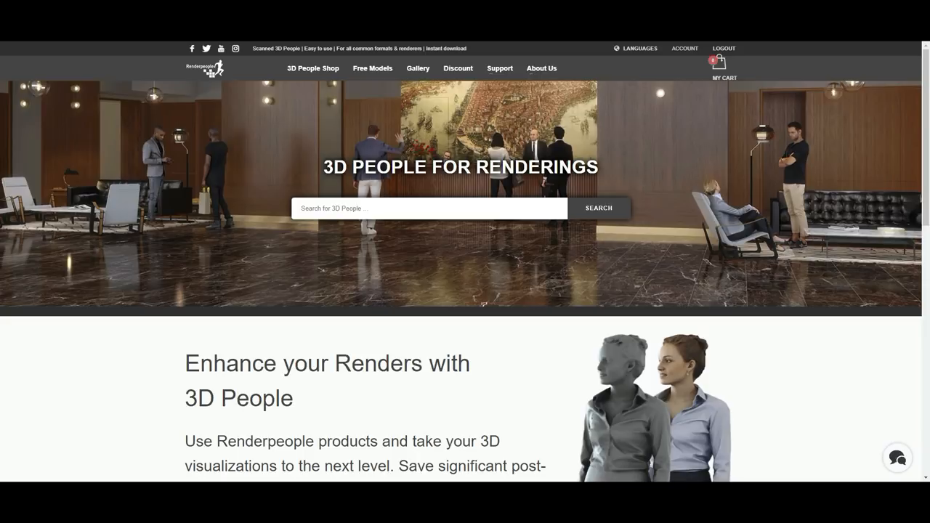
Go to the Free Models page and scroll through the free 3D people listings.
left_click(372, 68)
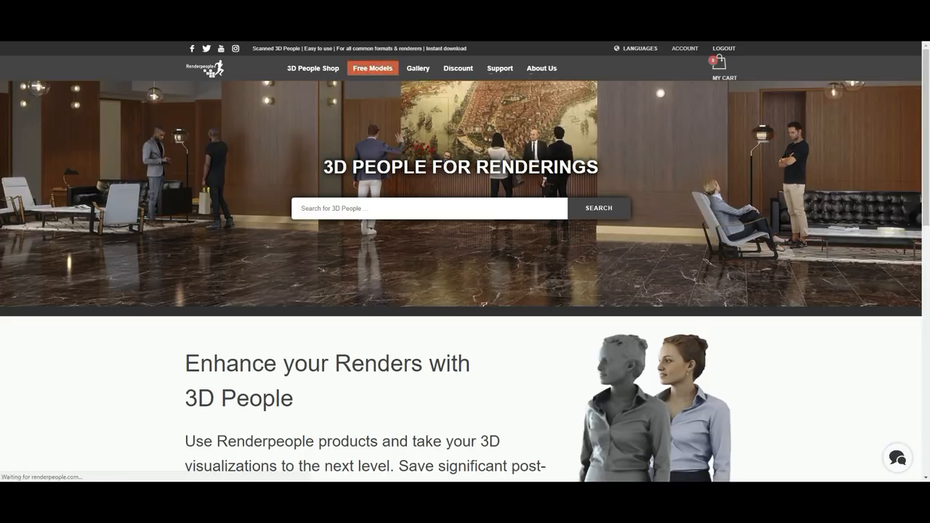
scroll("down", 3)
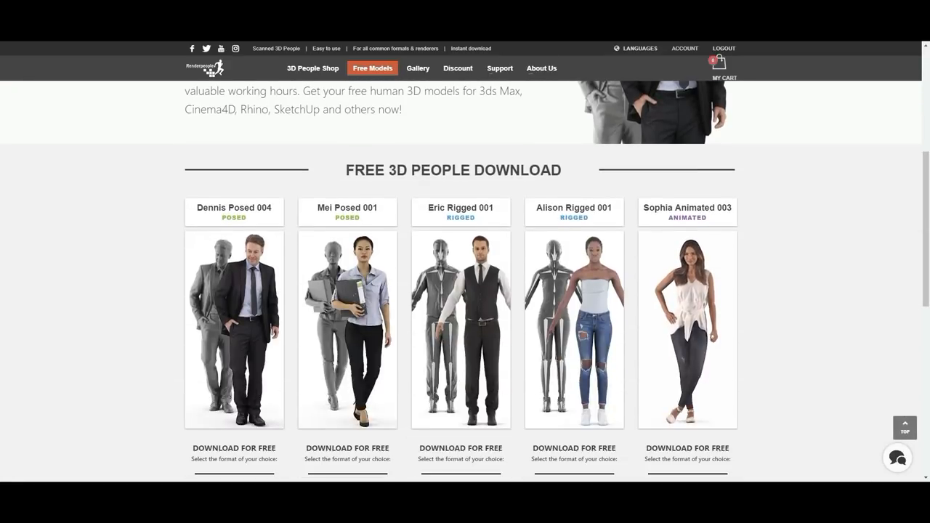
scroll("down", 3)
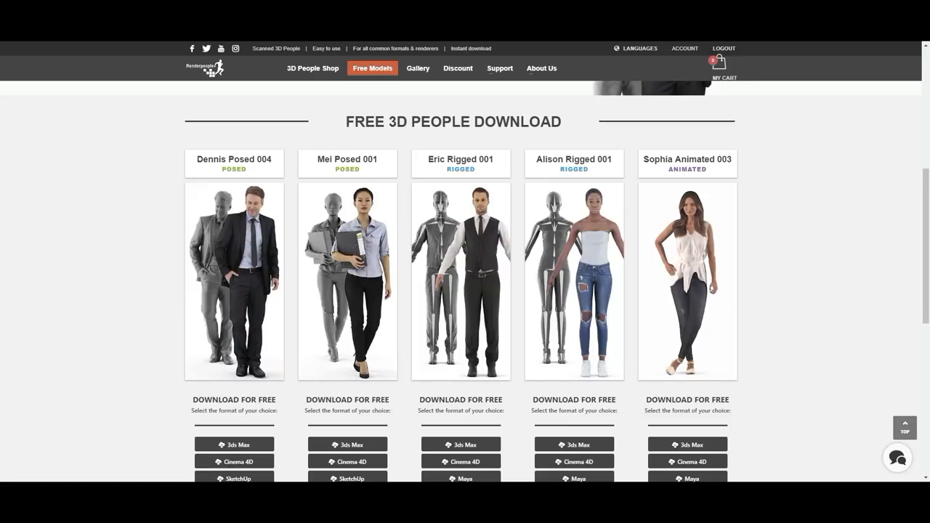
scroll("down", 3)
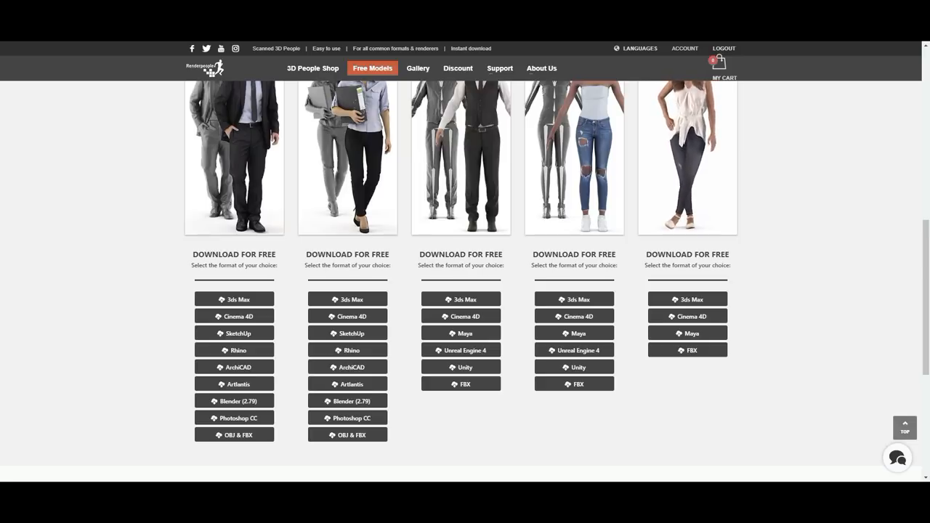
mouse_move(688, 333)
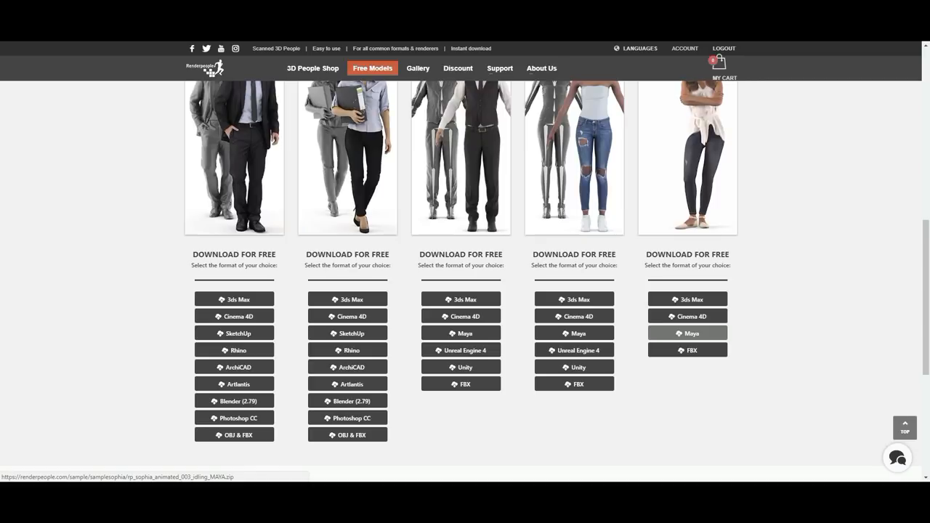
Download the Sophia Animated 003 model in Maya format.
left_click(686, 333)
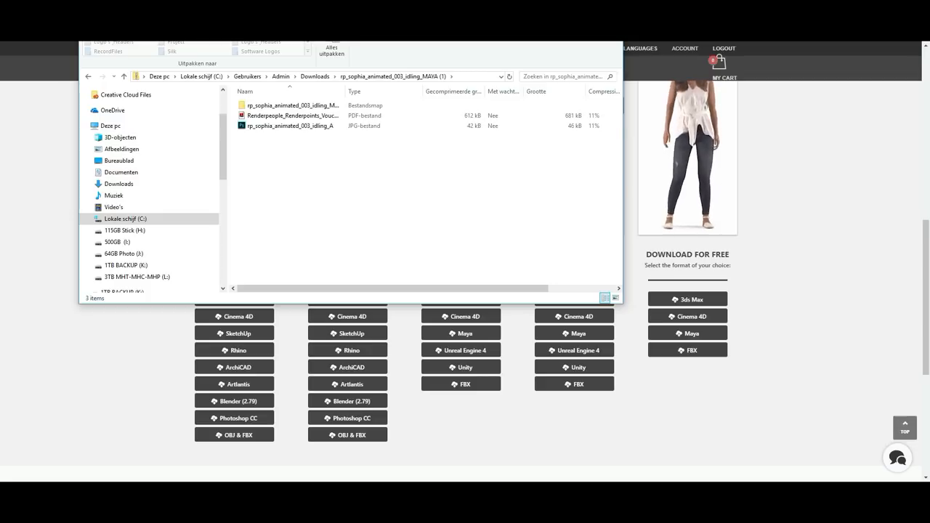
Browse the Sophia zip contents: the JPG preview, the Renderpeople PDF and the model folder.
left_click(289, 125)
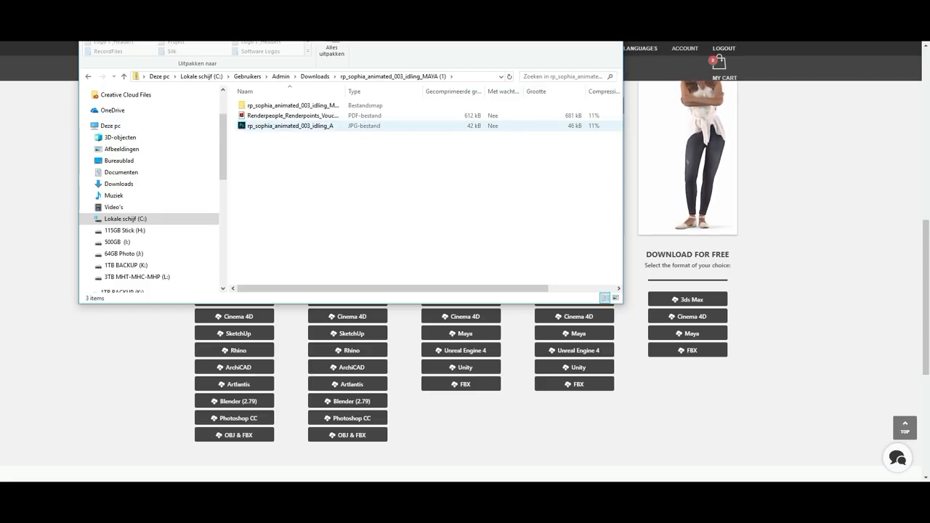
left_click(293, 116)
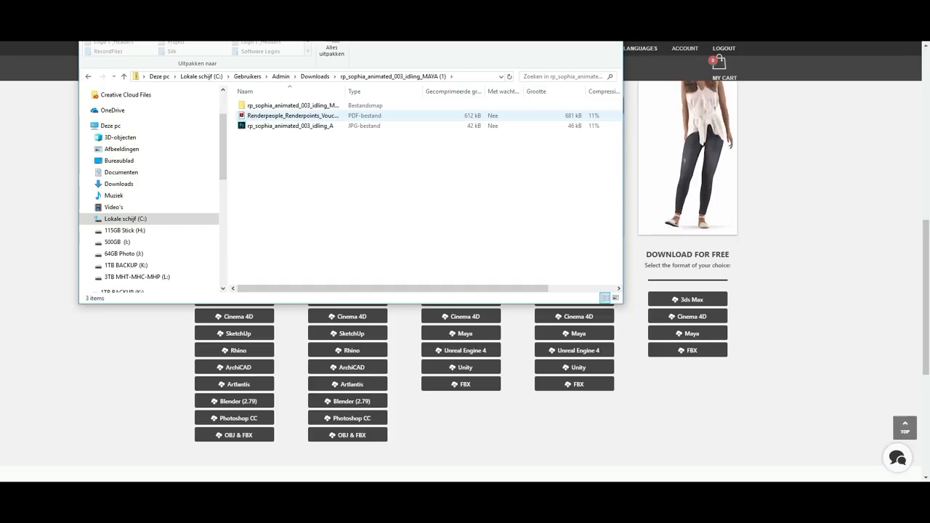
left_click(290, 104)
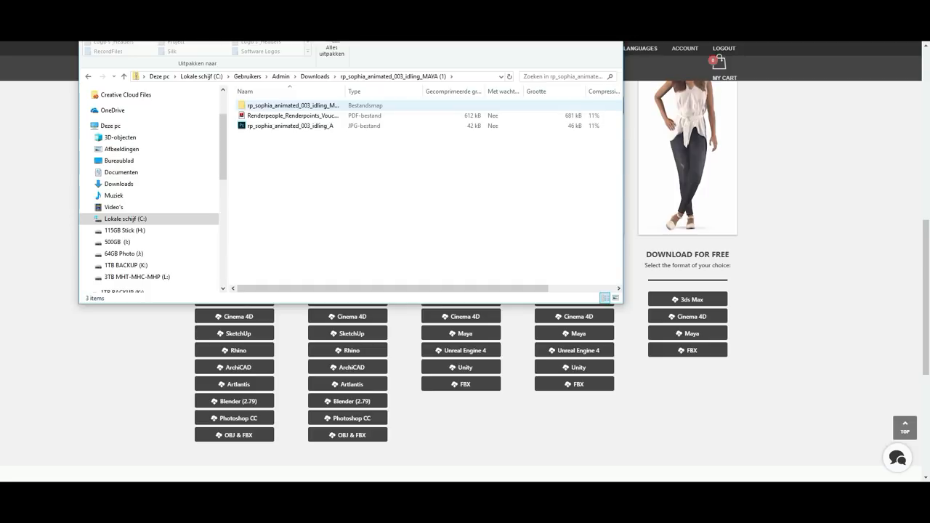
Drill into the rp_sophia folder's scenes folder and select the FBX scene file.
double_click(294, 105)
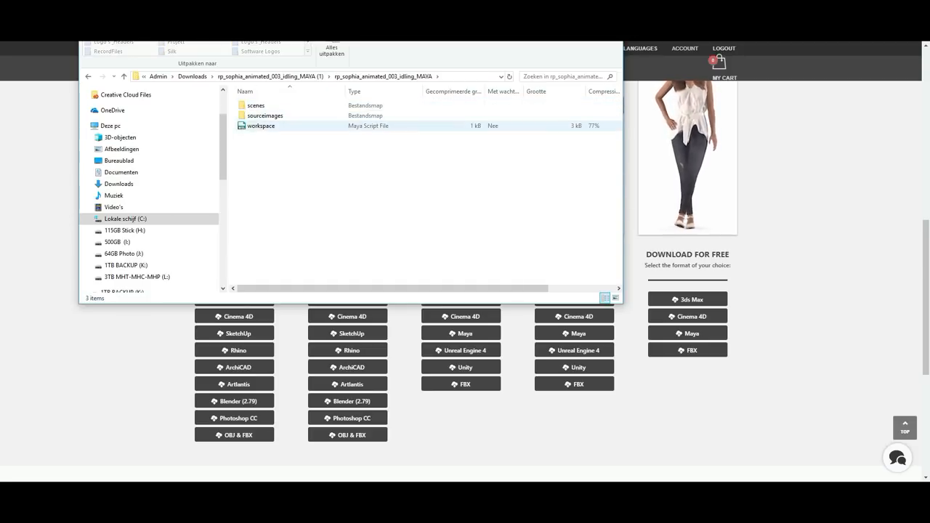
double_click(264, 116)
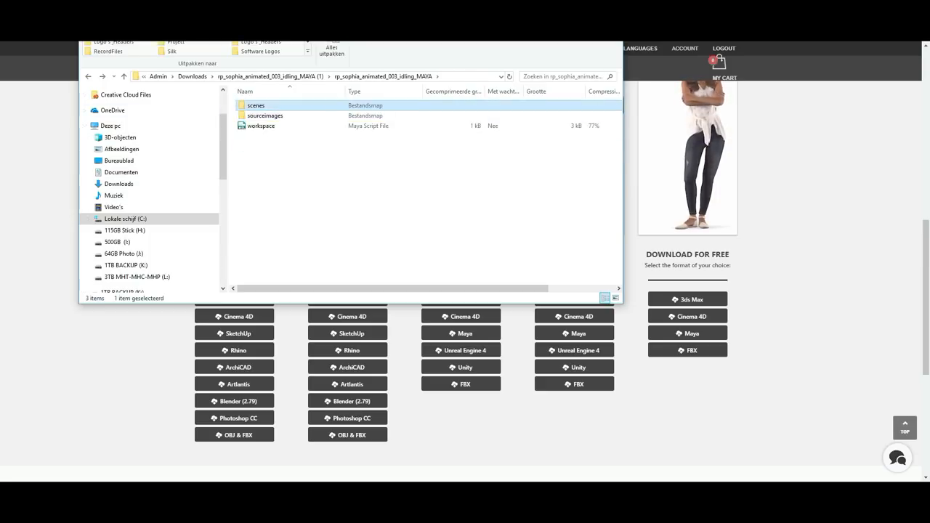
double_click(256, 104)
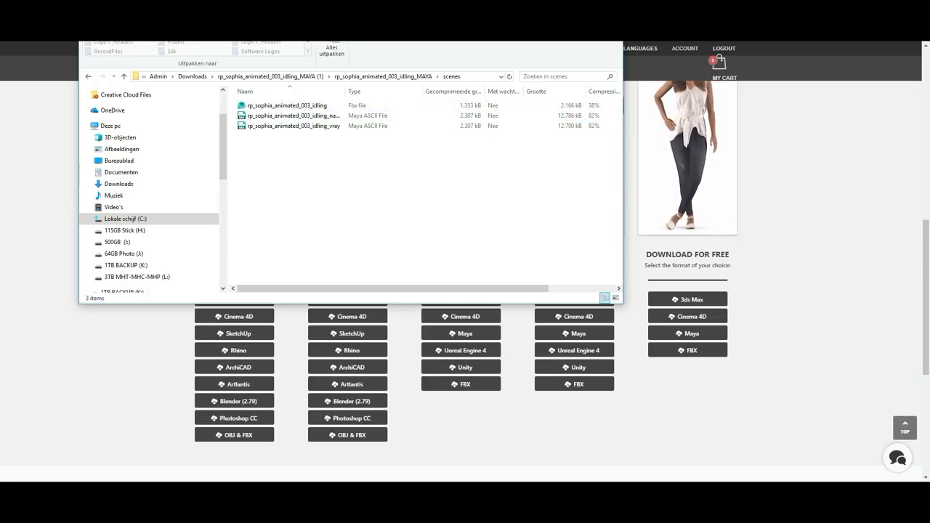
left_click(288, 105)
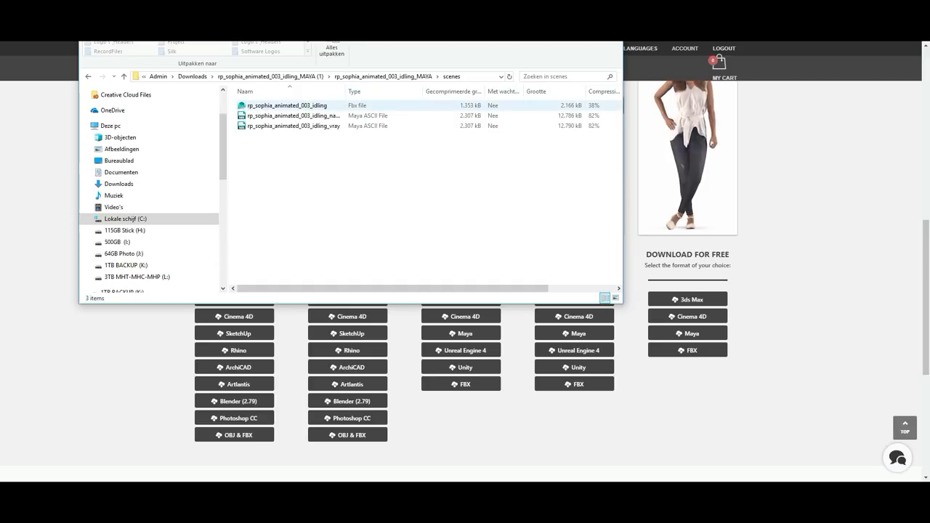